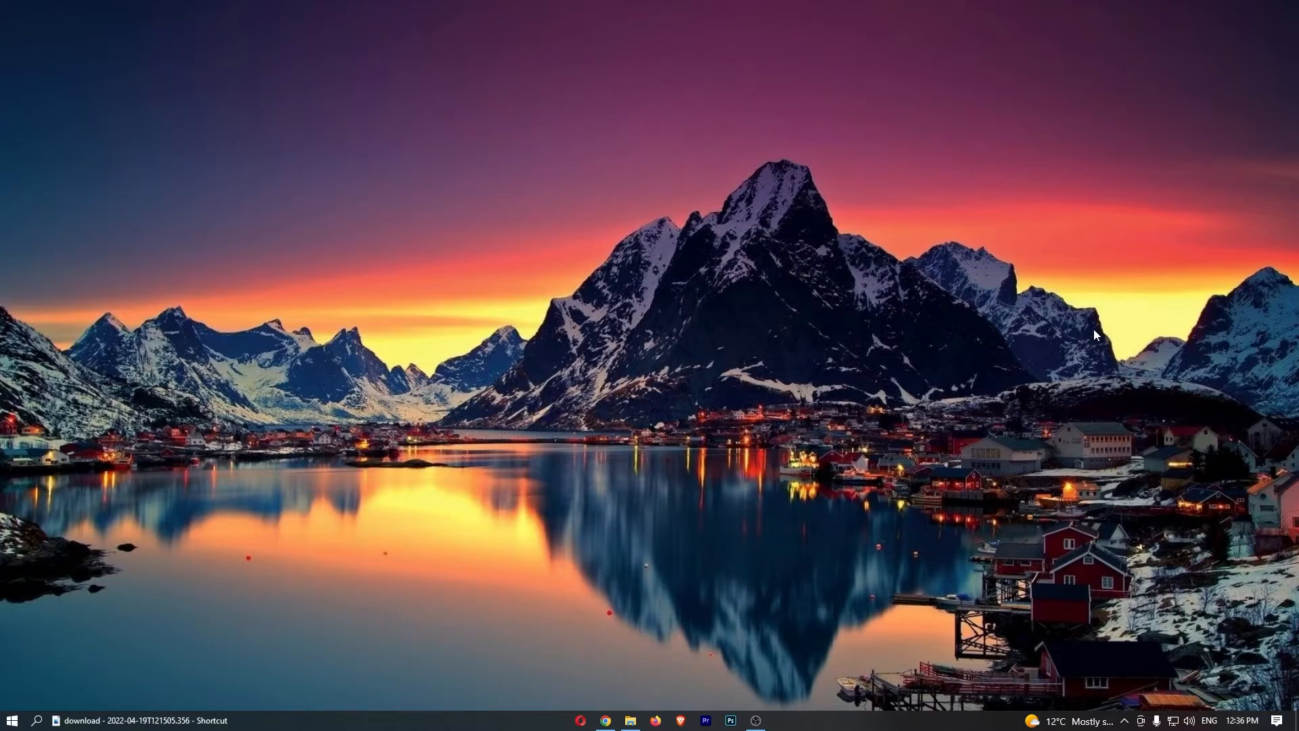
pyautogui.moveTo(818, 292)
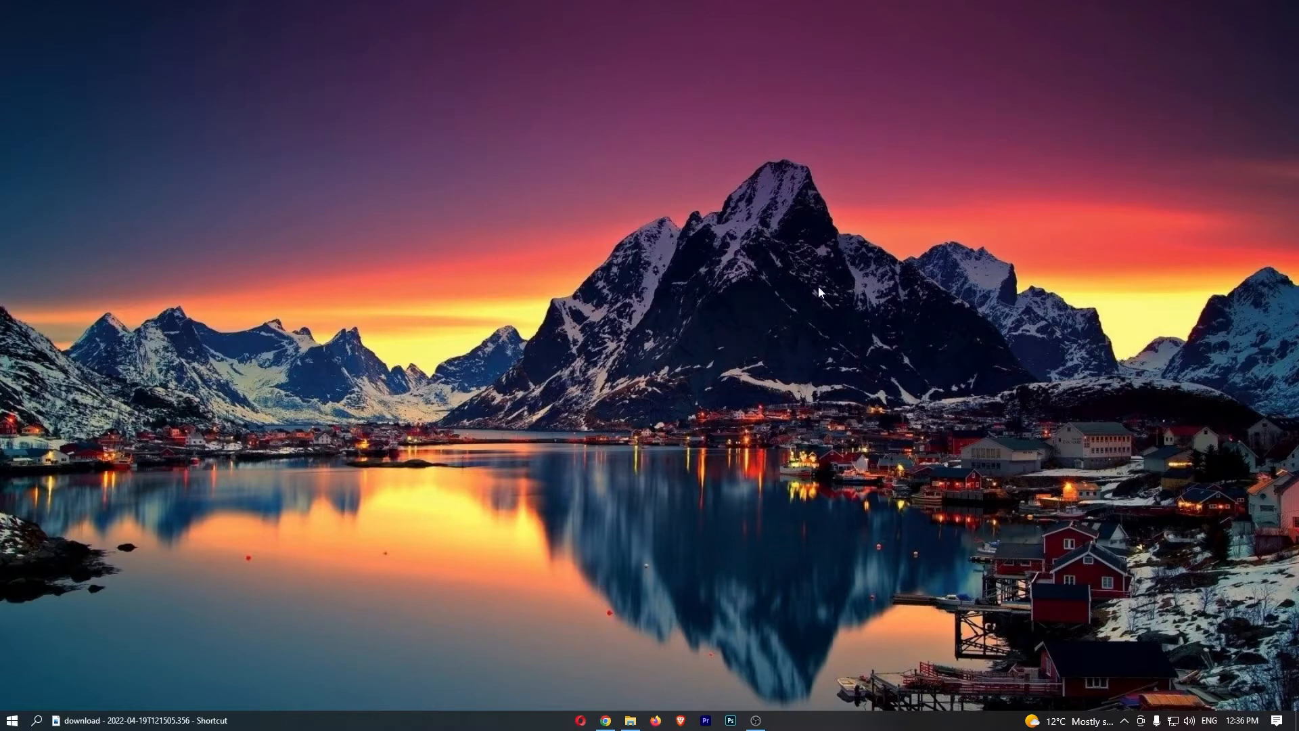
pyautogui.moveTo(546, 217)
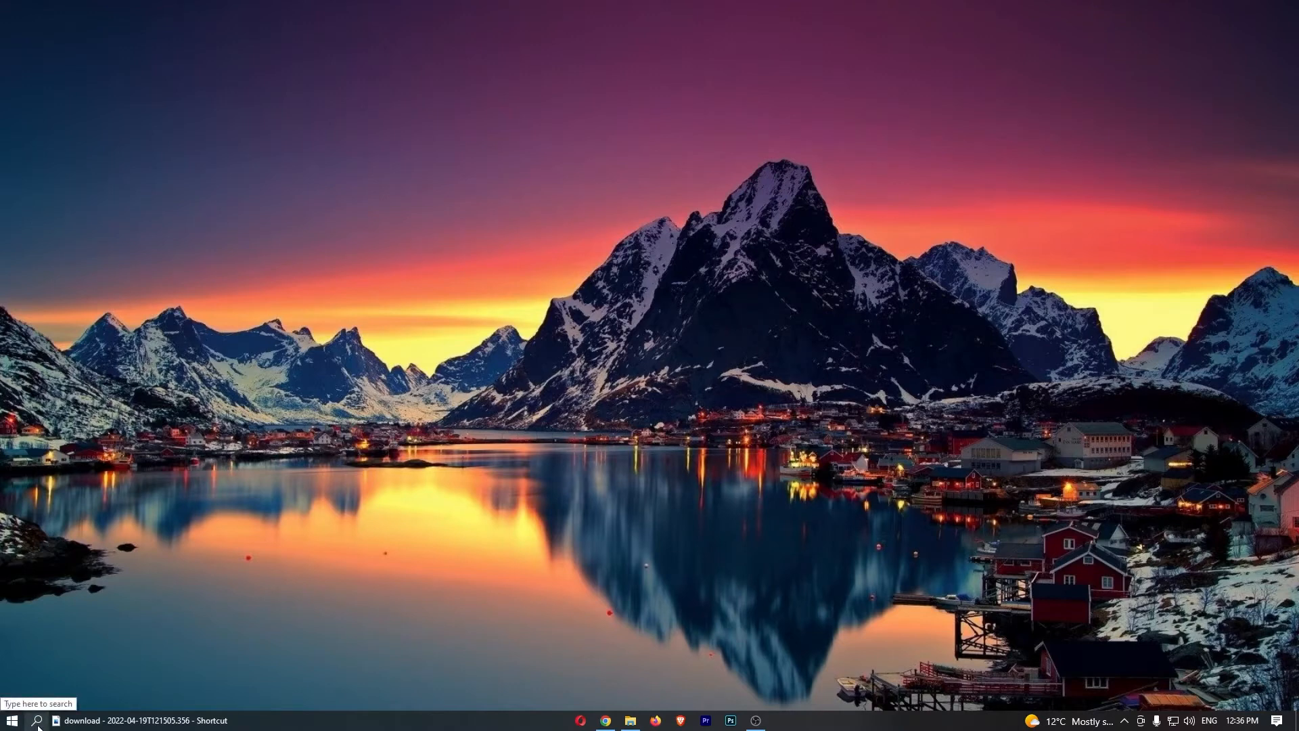
# Search for protonVPN from the taskbar and choose Uninstall on the ProtonVPN result.
pyautogui.click(38, 720)
pyautogui.write('pro')
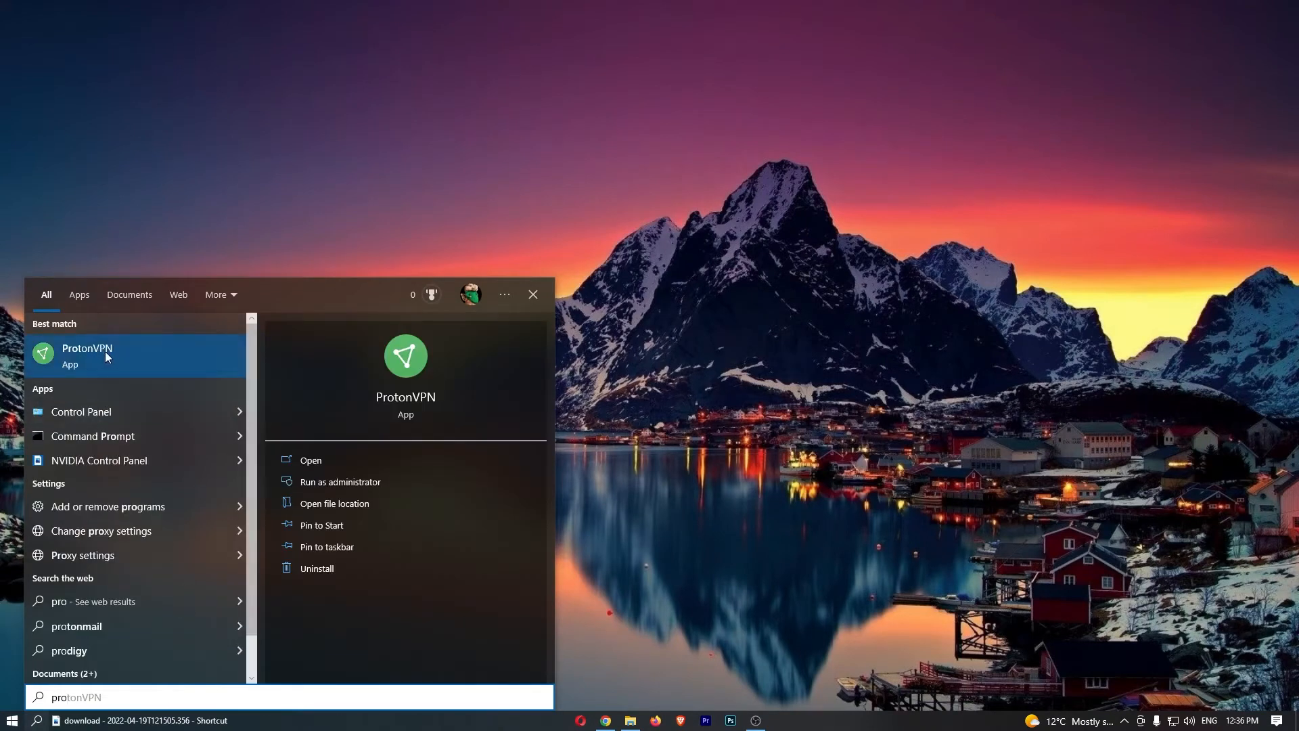
pyautogui.rightClick(86, 355)
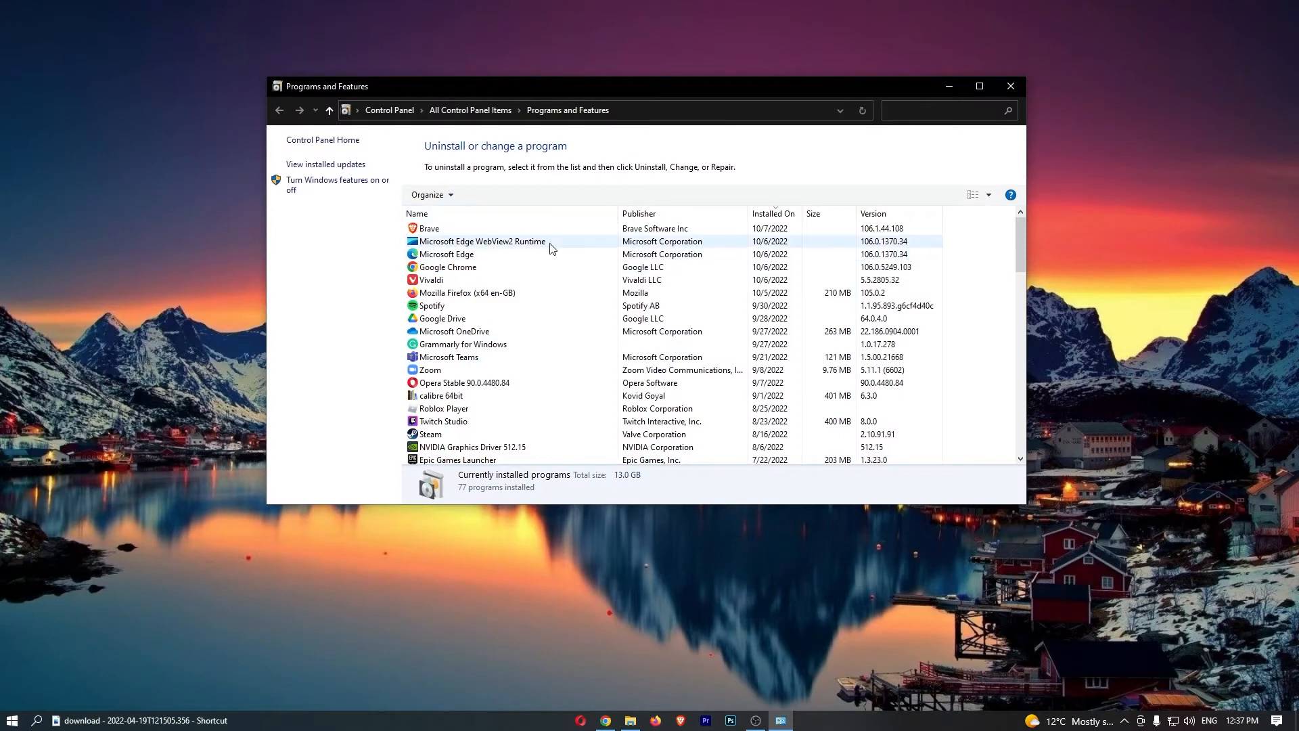
# Select ProtonVPN in the installed programs list and start Uninstall/Change.
pyautogui.moveTo(328, 85); pyautogui.dragTo(363, 87)
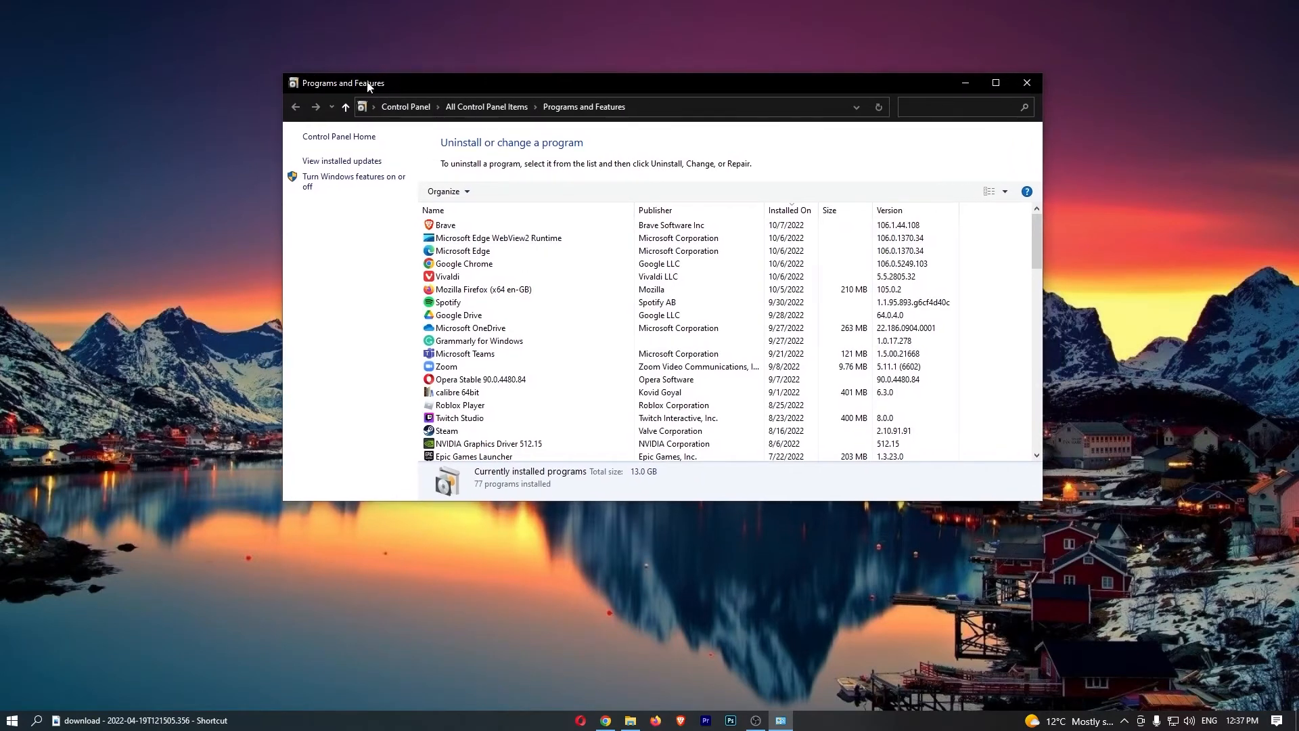
pyautogui.scroll(-3)
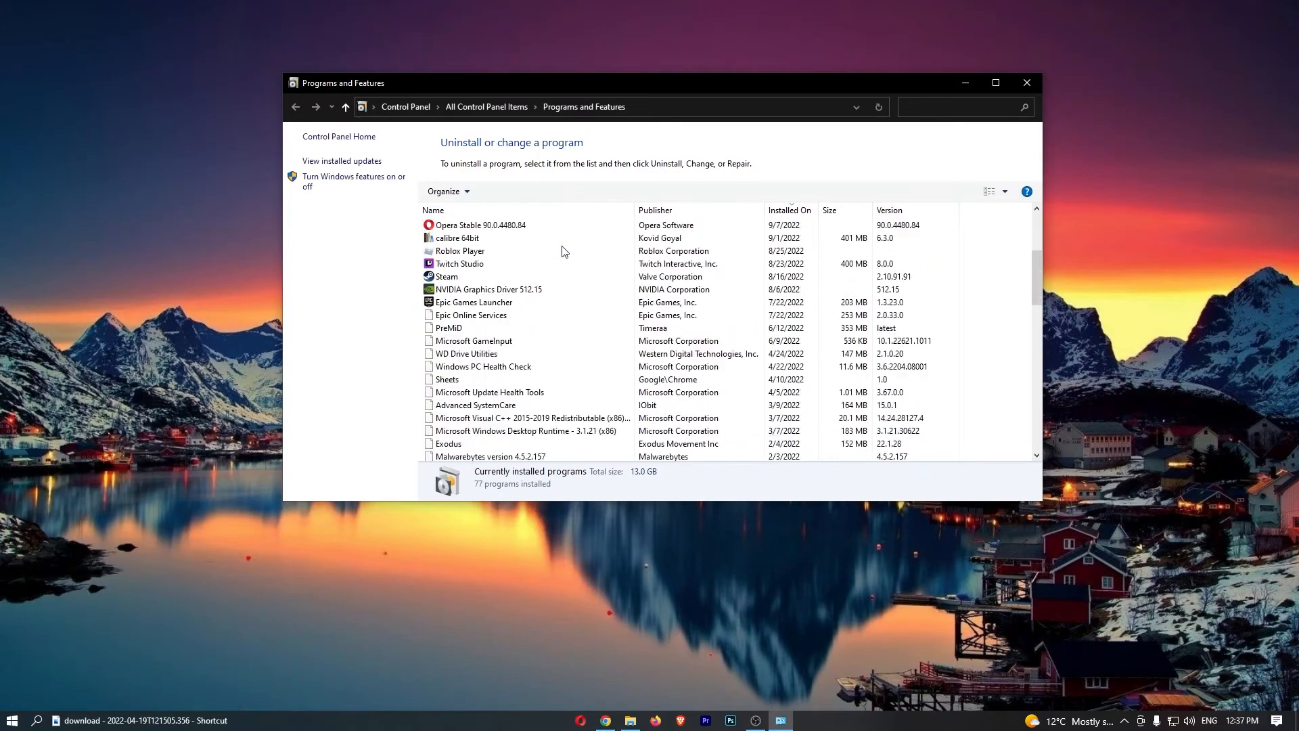
pyautogui.scroll(-3)
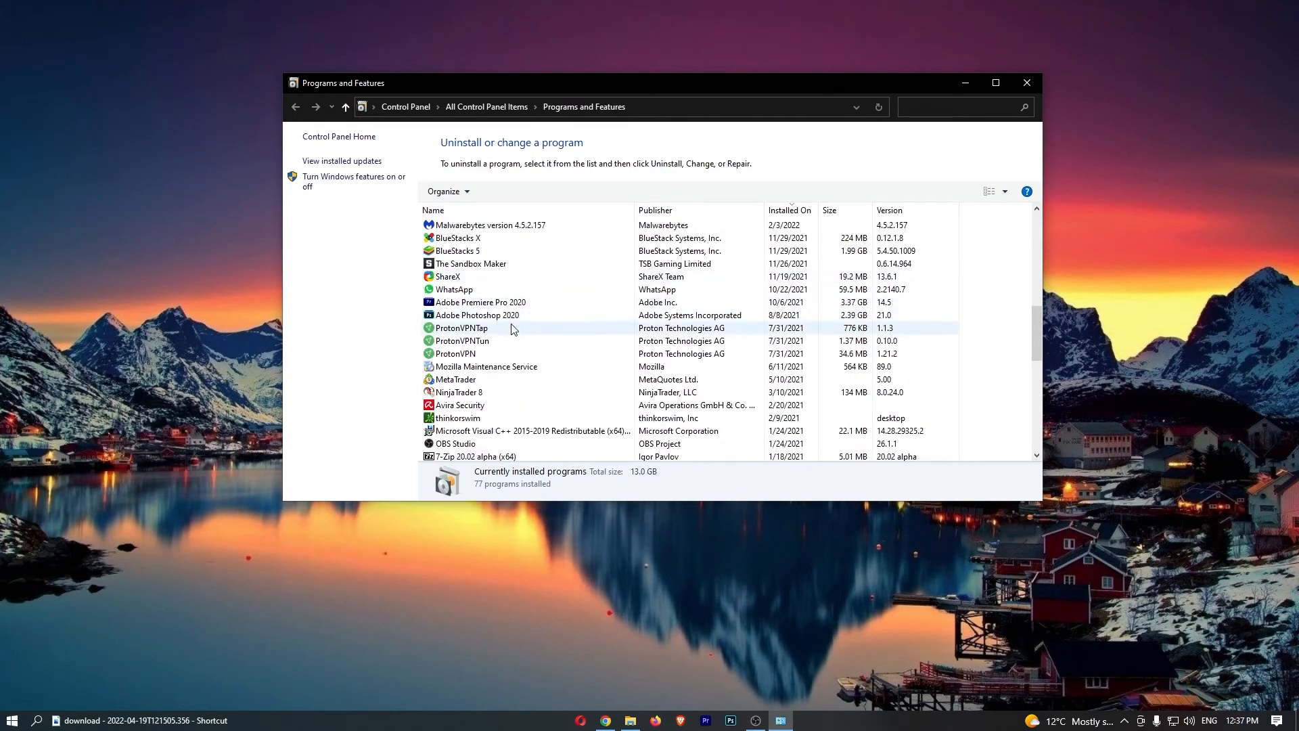
pyautogui.click(456, 354)
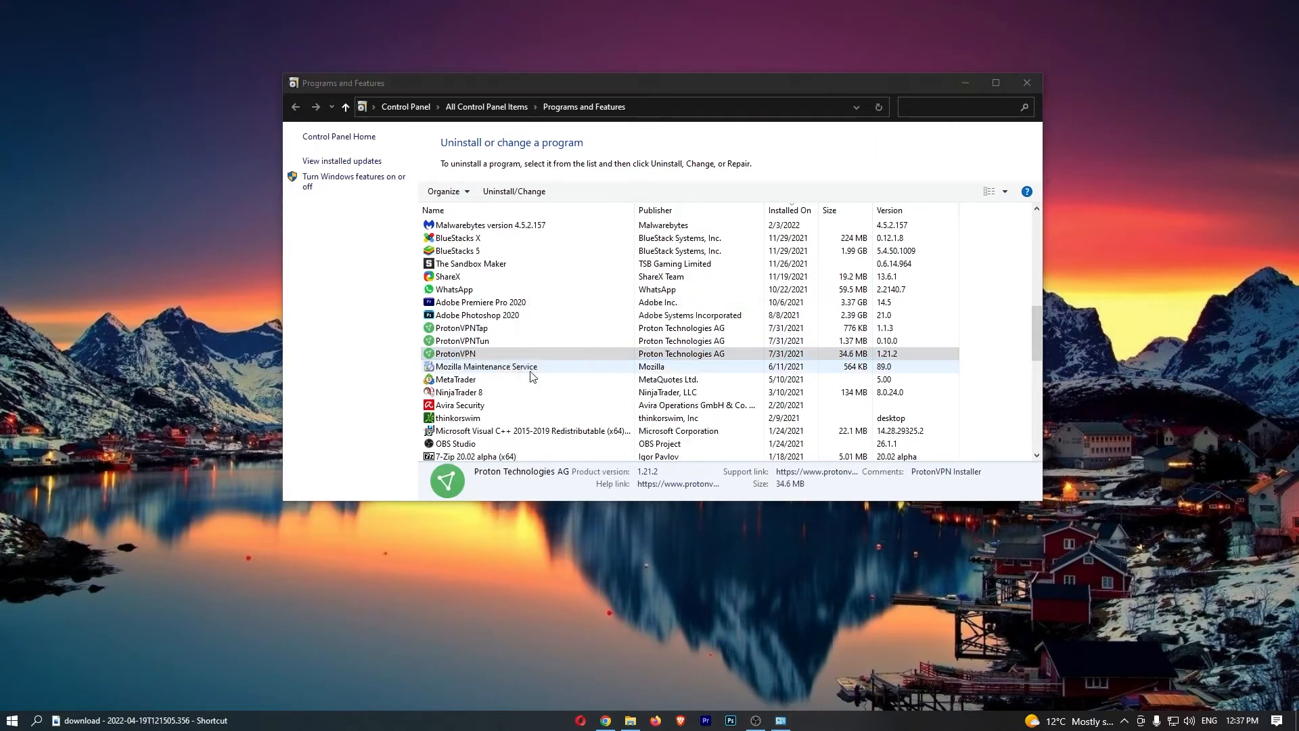
pyautogui.click(513, 191)
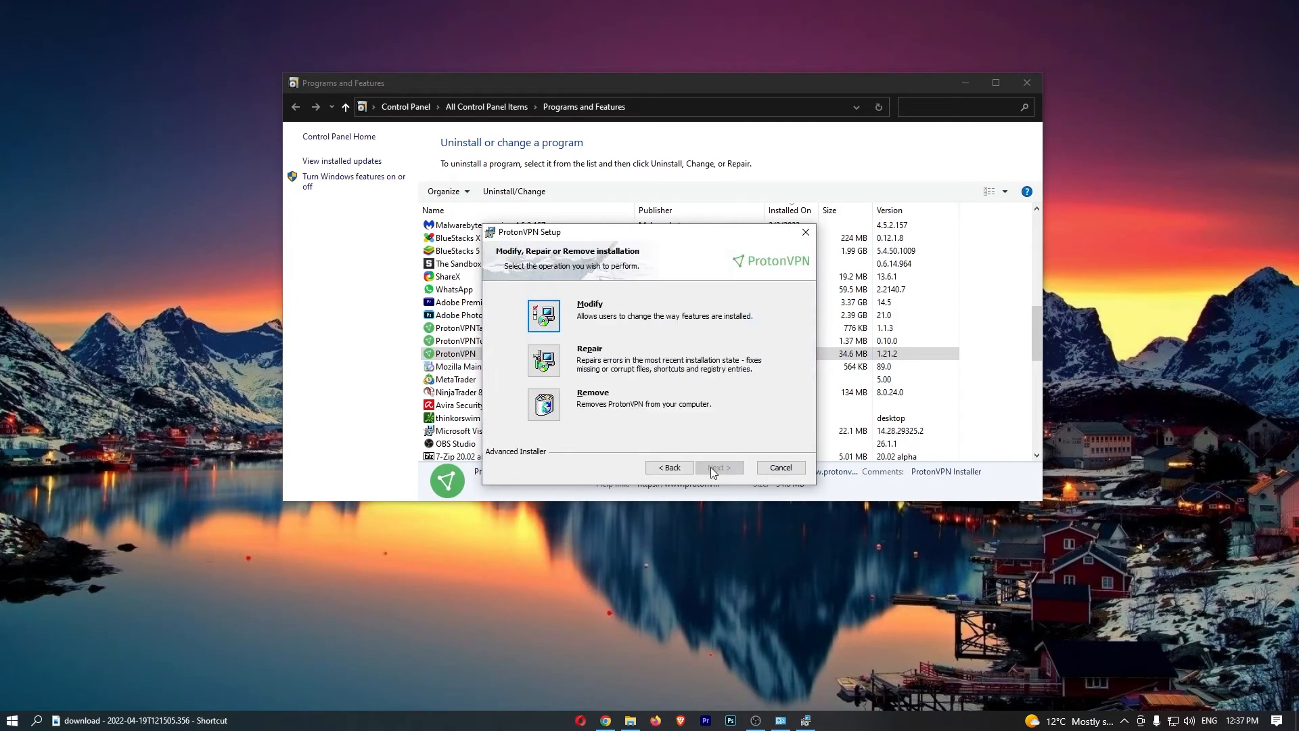
# Remove ProtonVPN with its app data deleted and finish the setup wizard.
pyautogui.click(717, 467)
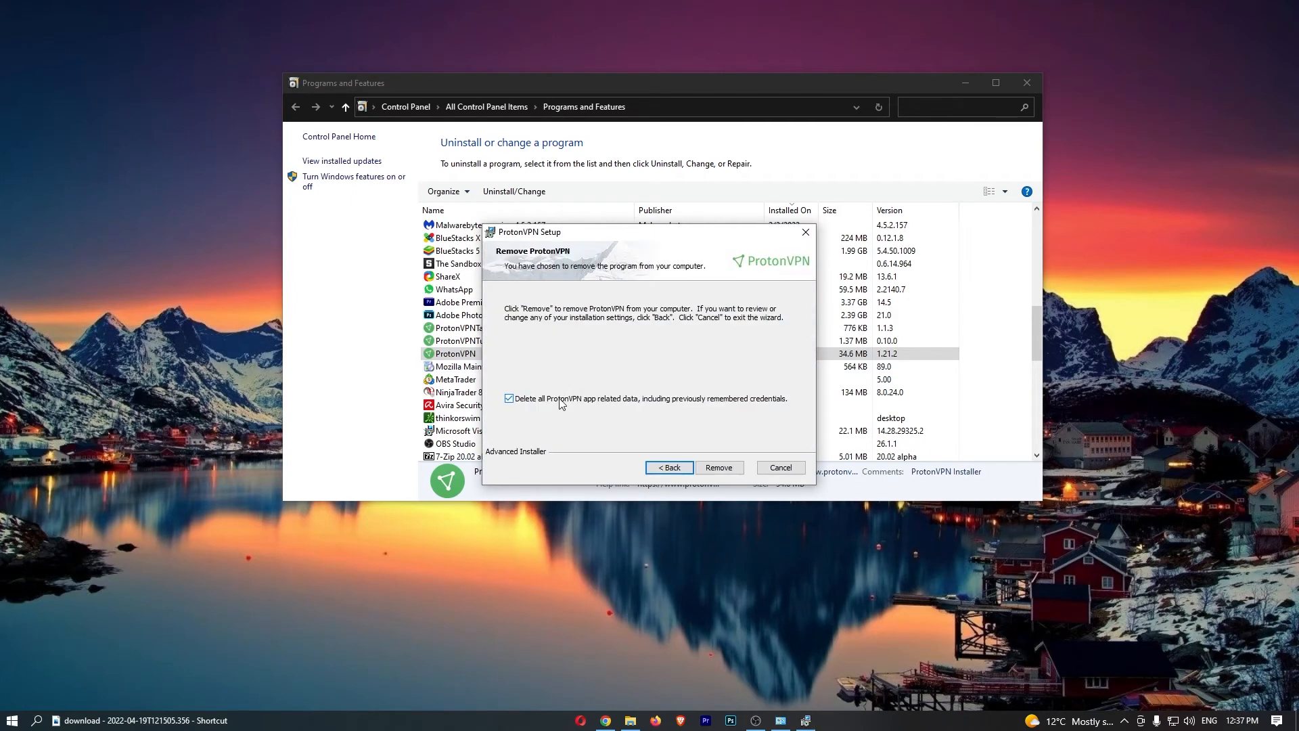
pyautogui.moveTo(718, 467)
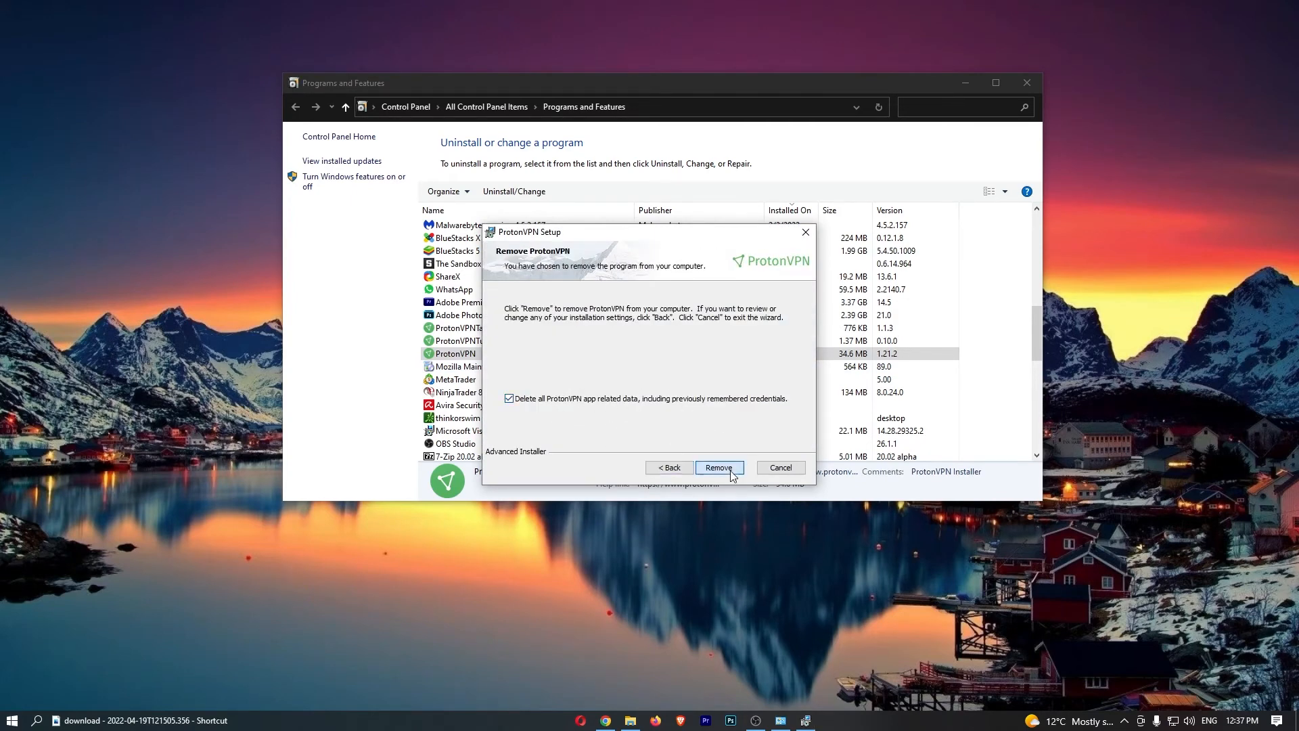
pyautogui.click(719, 467)
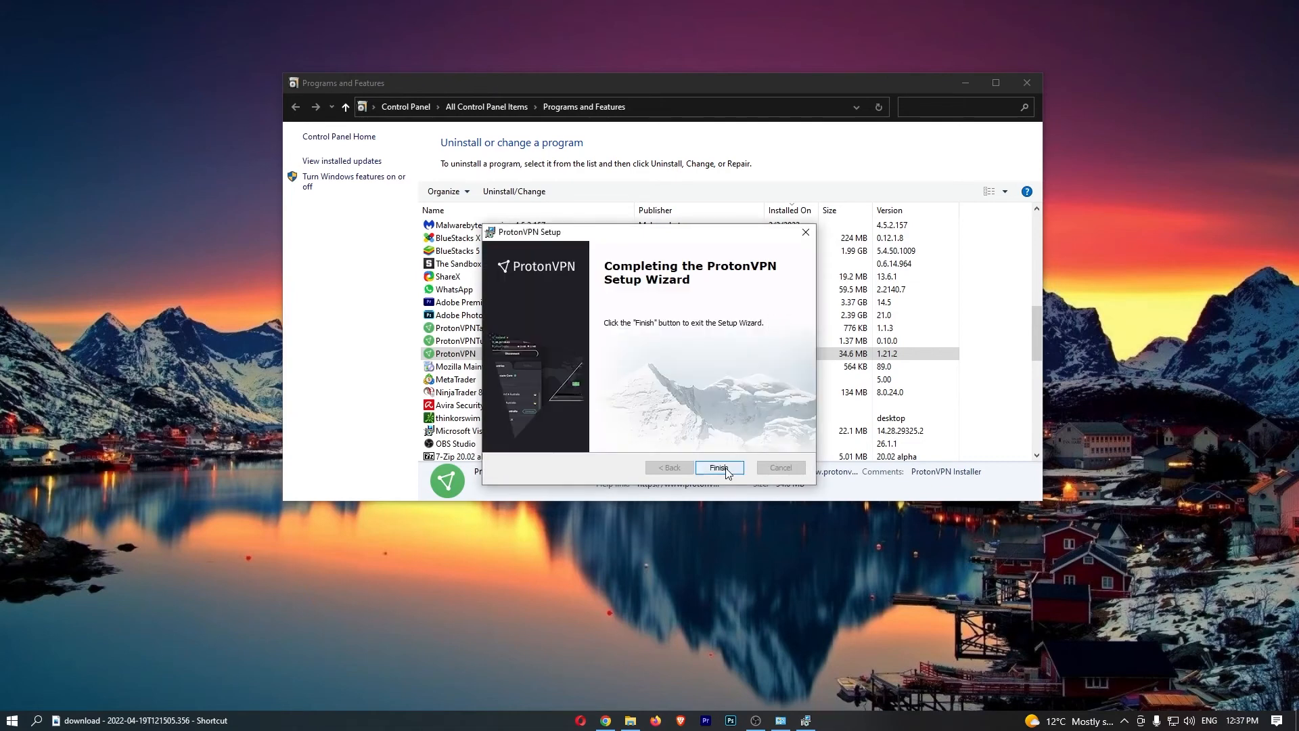
pyautogui.click(718, 467)
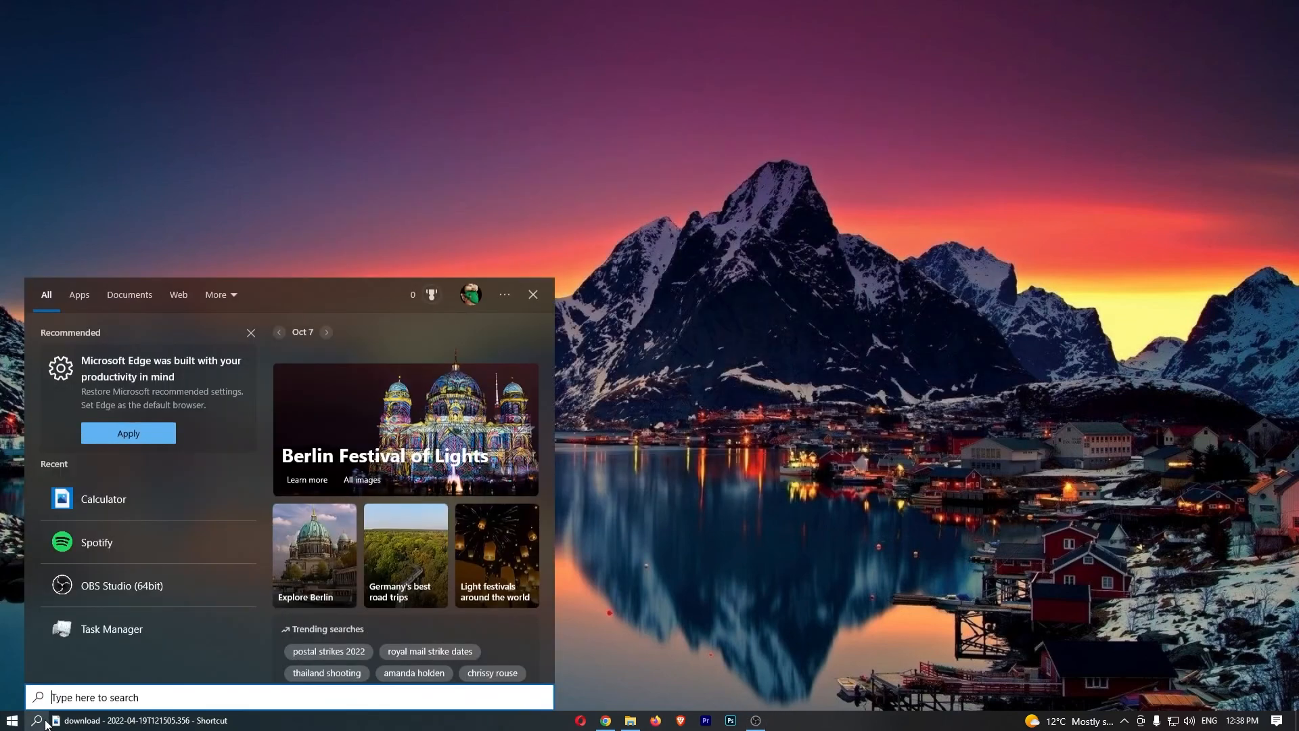
# Search 'prot' to confirm no ProtonVPN app remains, only the installer exe.
pyautogui.write('protect')
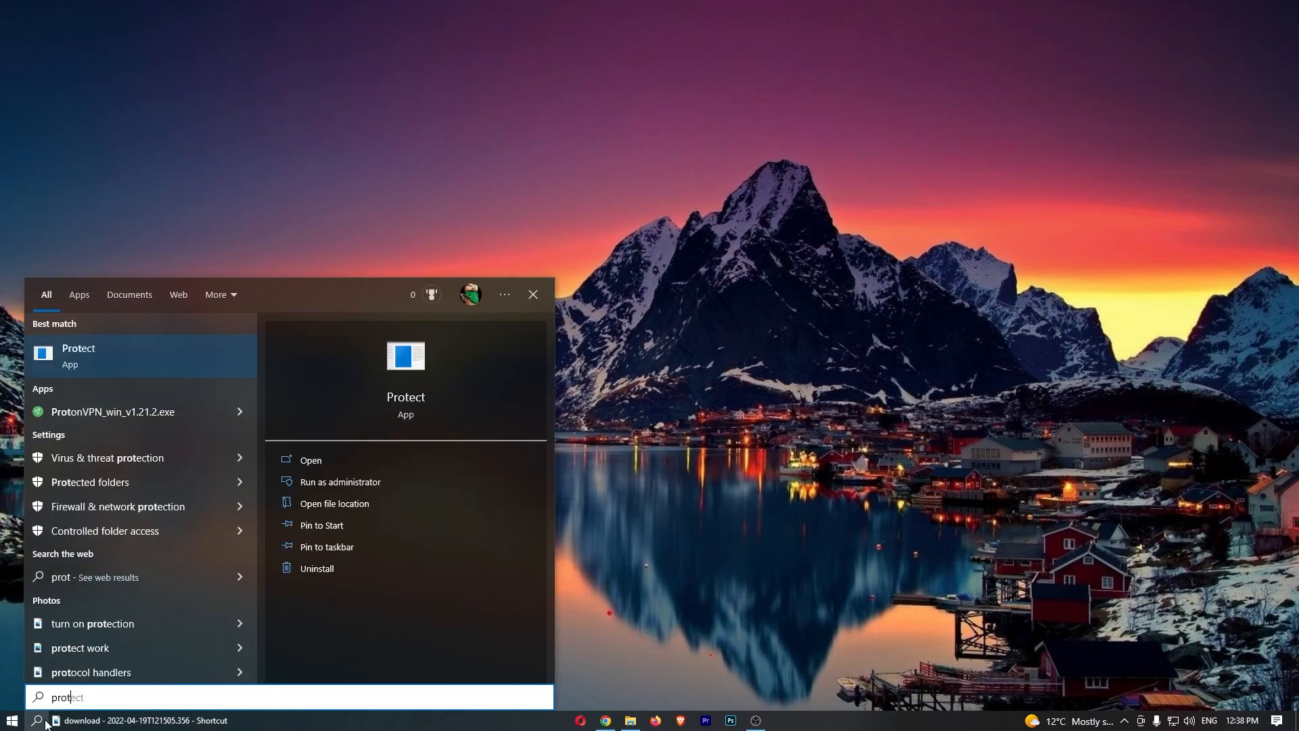
pyautogui.moveTo(696, 375)
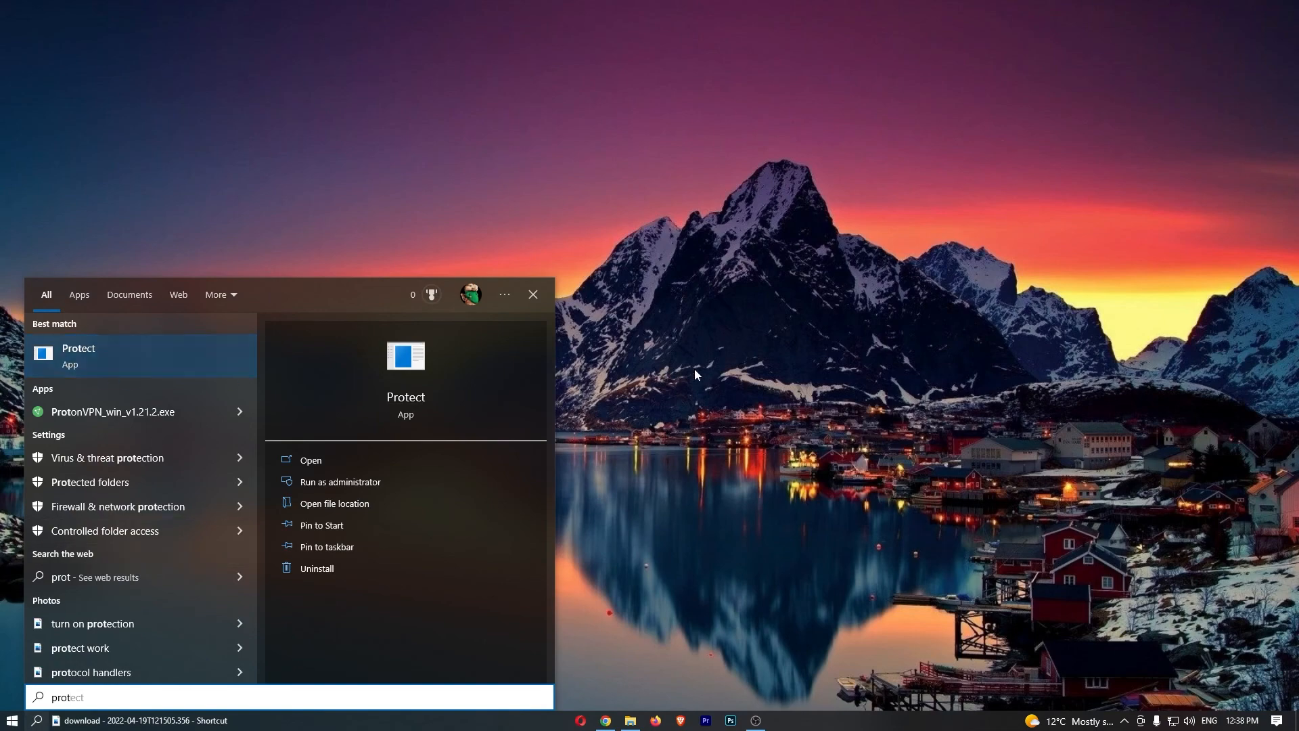